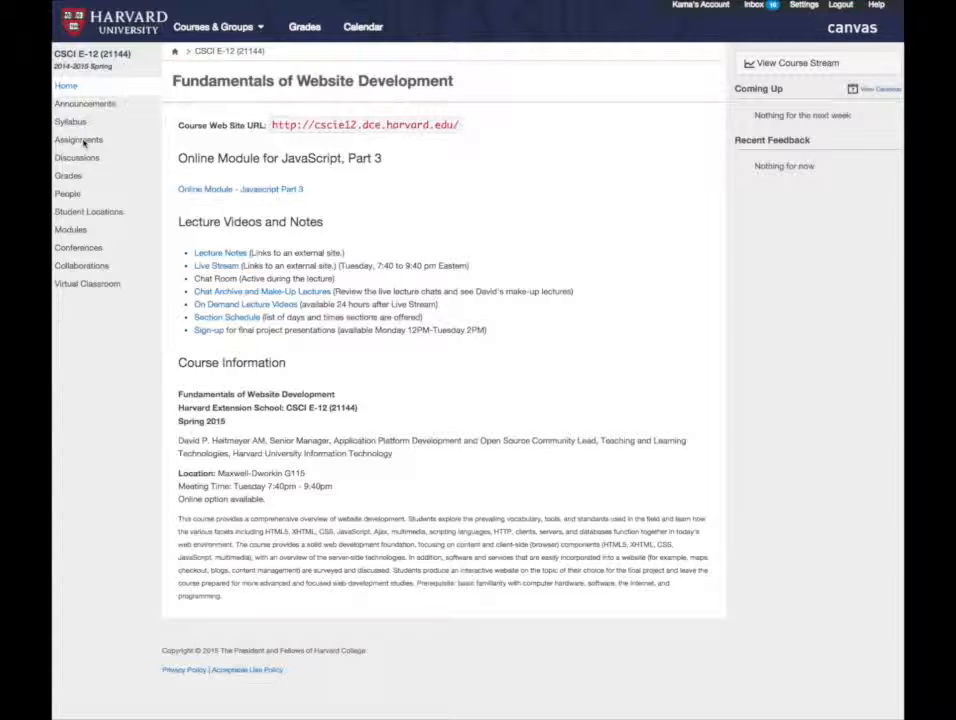
- Show the Fundamentals of Website Development course's Assignments list via the sidebar
{"action": "left_click", "coordinate": [76, 140]}
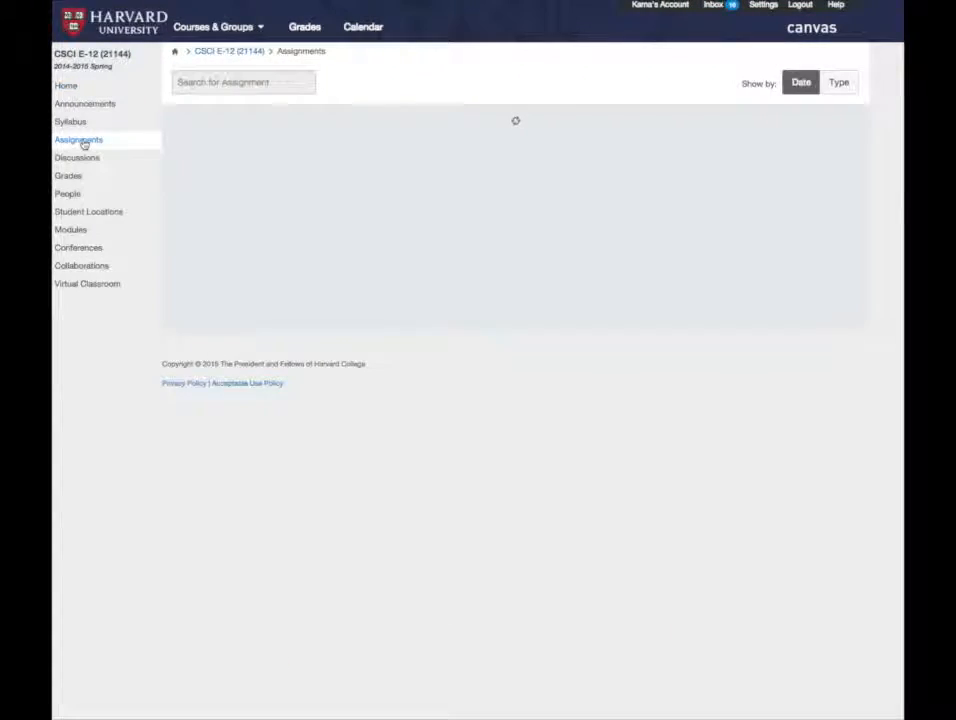
{"action": "left_click", "coordinate": [78, 140]}
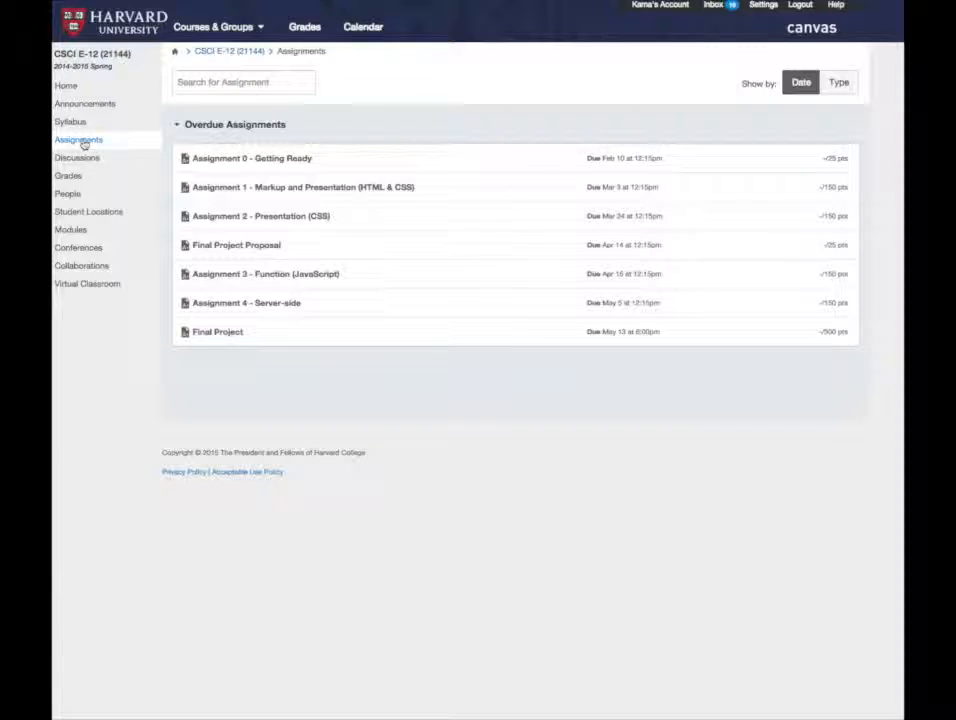
{"action": "mouse_move", "coordinate": [476, 254]}
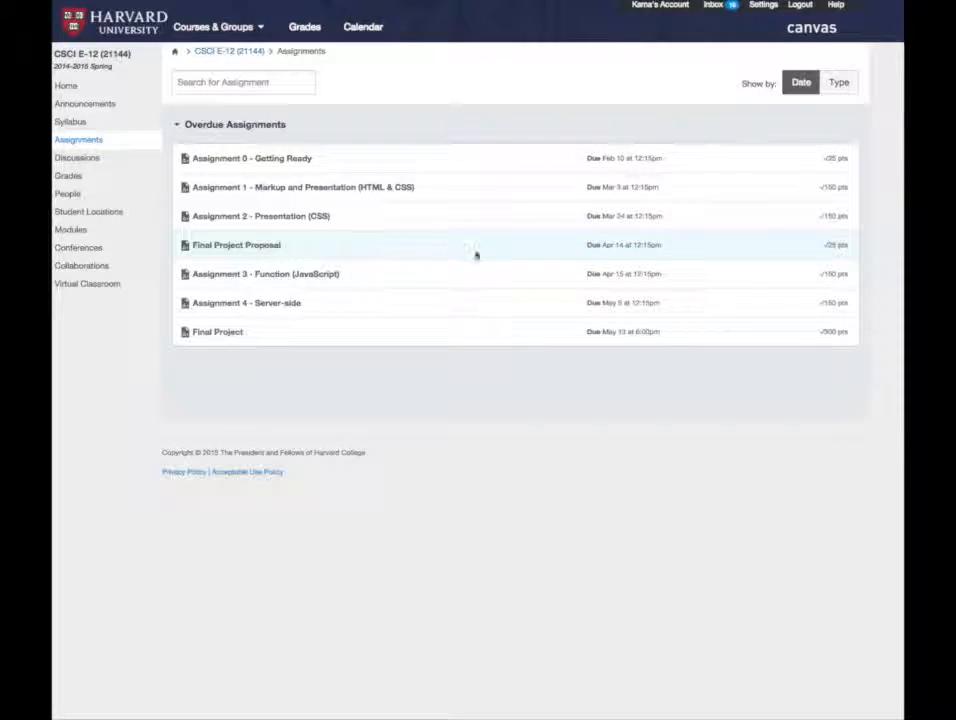
{"action": "mouse_move", "coordinate": [610, 244]}
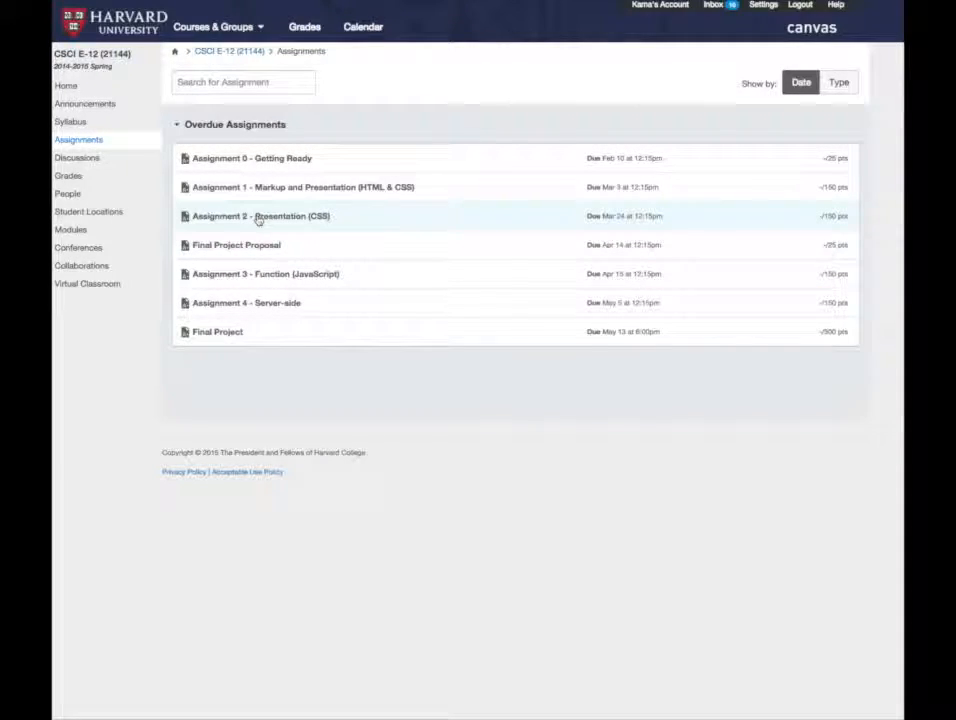
- View the details, instructions and rubric for Assignment 2 - Presentation (CSS)
{"action": "left_click", "coordinate": [268, 216]}
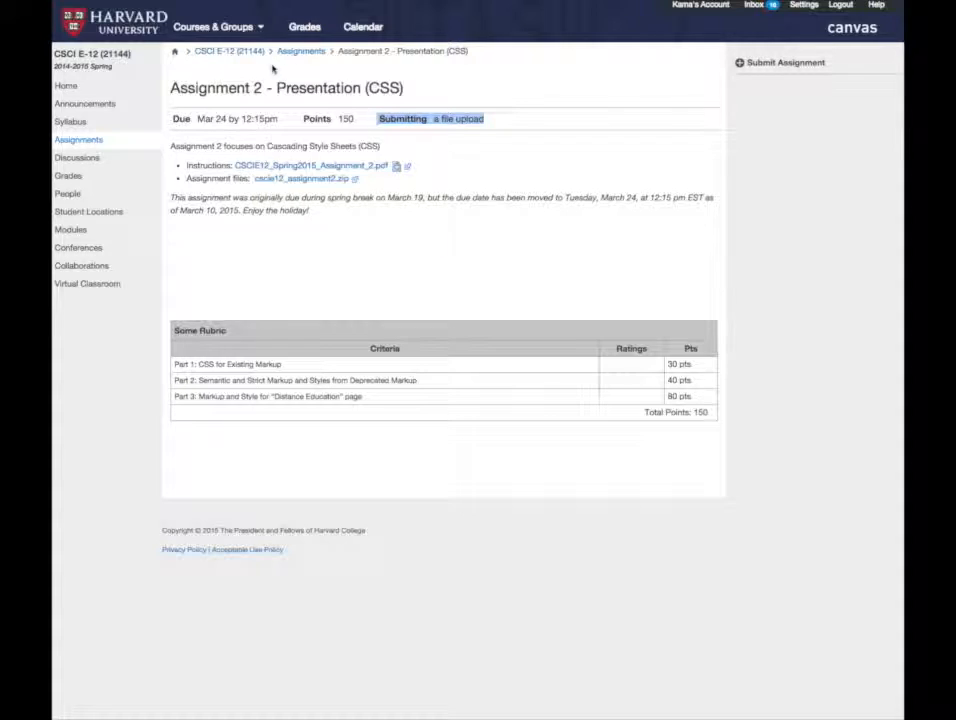
- Switch to the Meaning Making course from Courses & Groups and show its Assignments list
{"action": "left_click", "coordinate": [218, 26]}
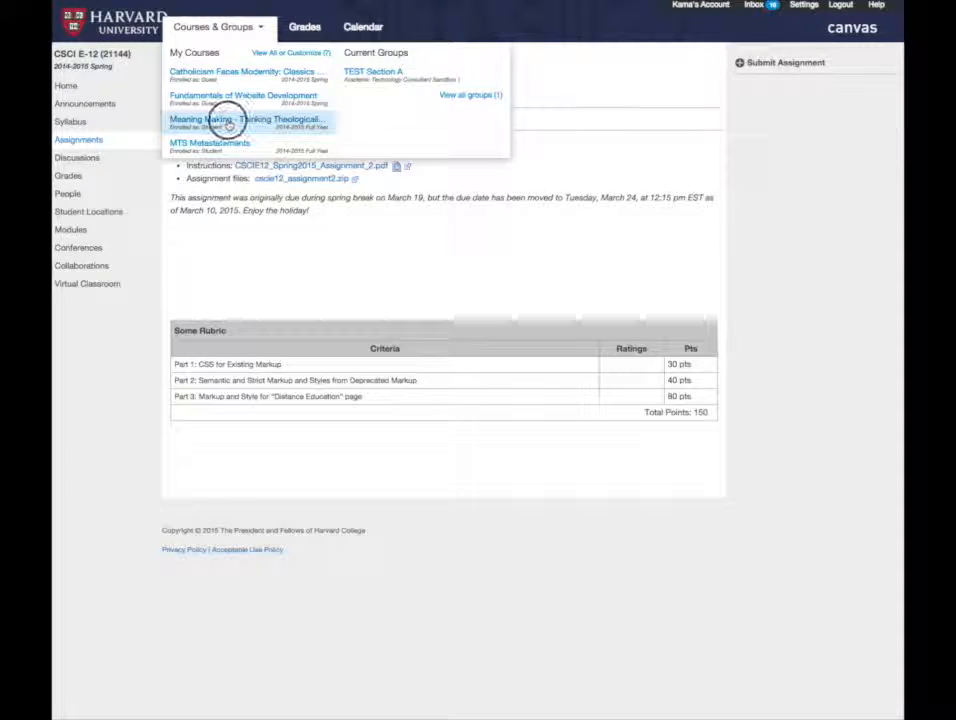
{"action": "left_click", "coordinate": [228, 120]}
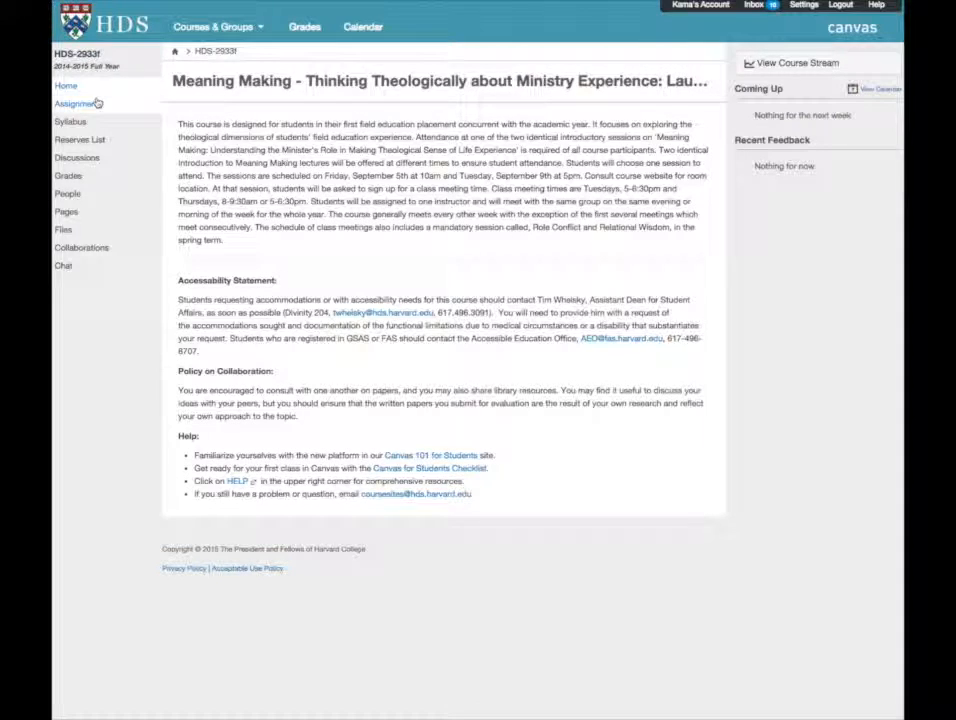
{"action": "left_click", "coordinate": [78, 104]}
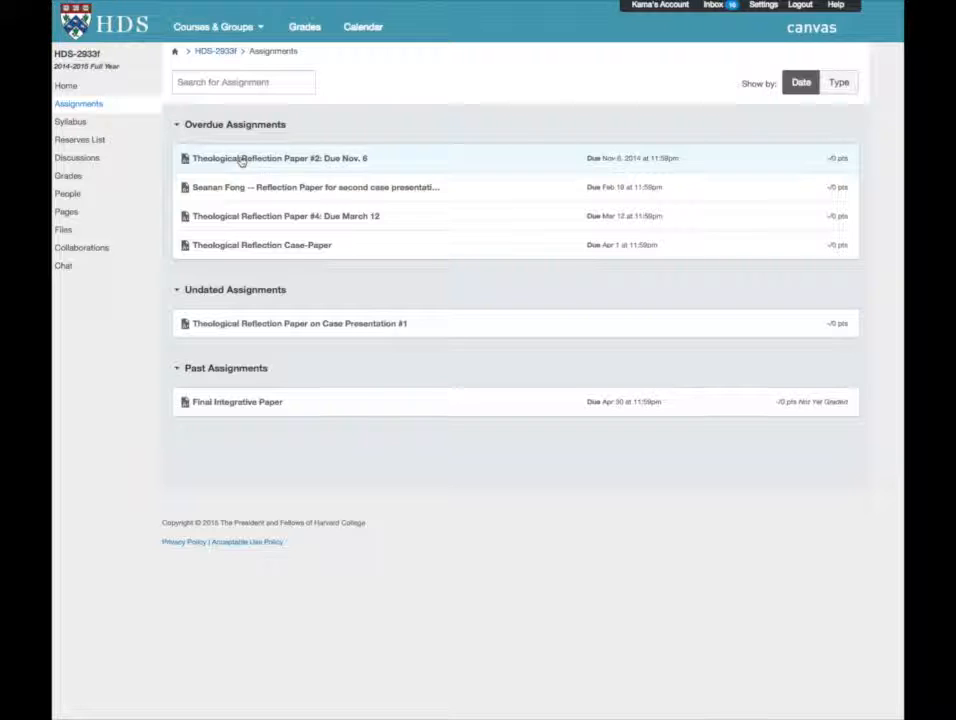
- View Theological Reflection Paper #2: Due Nov. 6 and briefly highlight its description text
{"action": "left_click", "coordinate": [278, 158]}
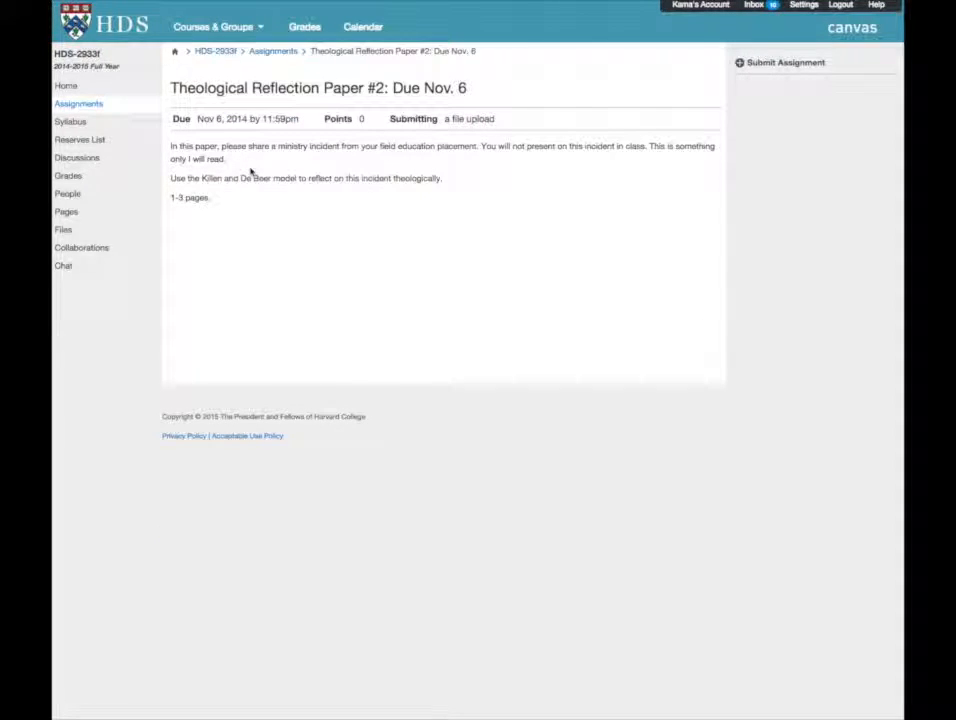
{"action": "mouse_move", "coordinate": [268, 178]}
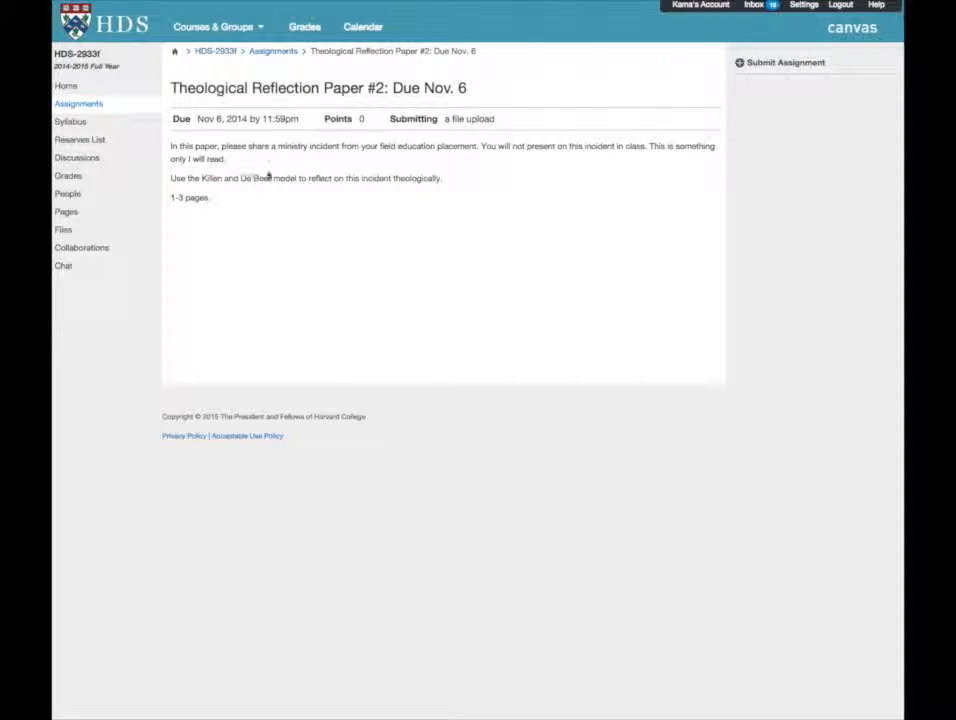
{"action": "left_click_drag", "start_coordinate": [170, 146], "coordinate": [210, 198]}
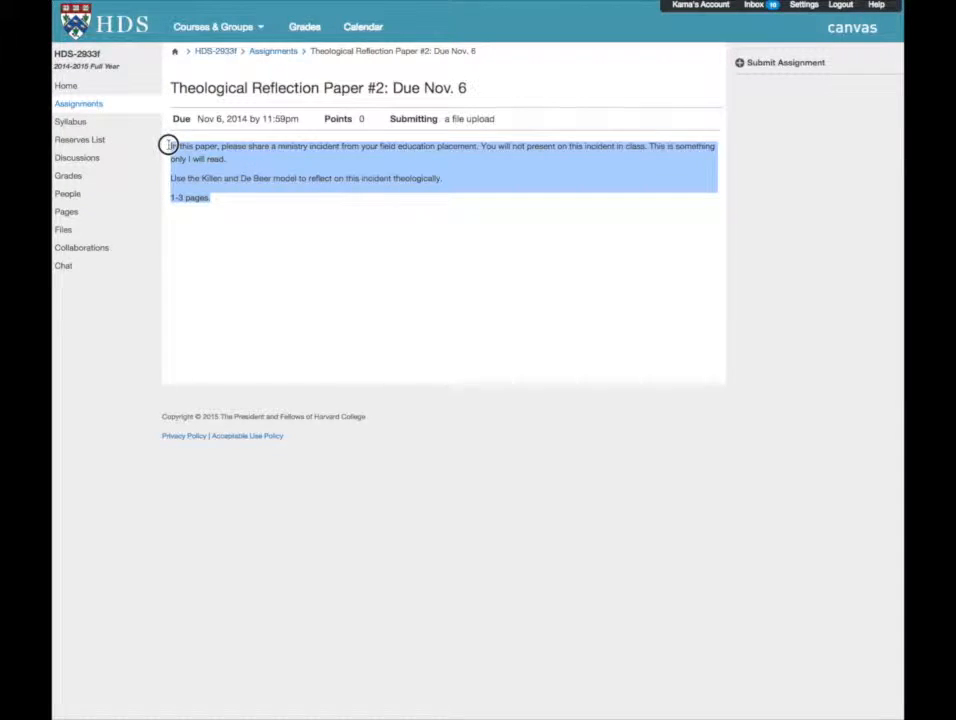
{"action": "left_click", "coordinate": [360, 228]}
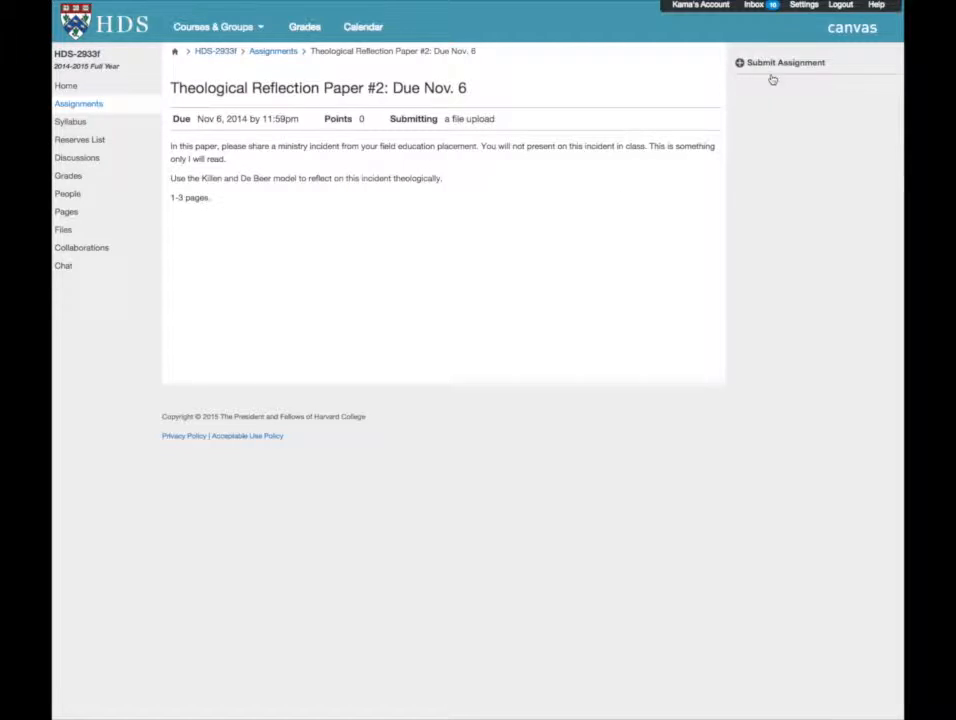
- Start a submission and attach My Paper.docx from the computer
{"action": "left_click", "coordinate": [786, 64]}
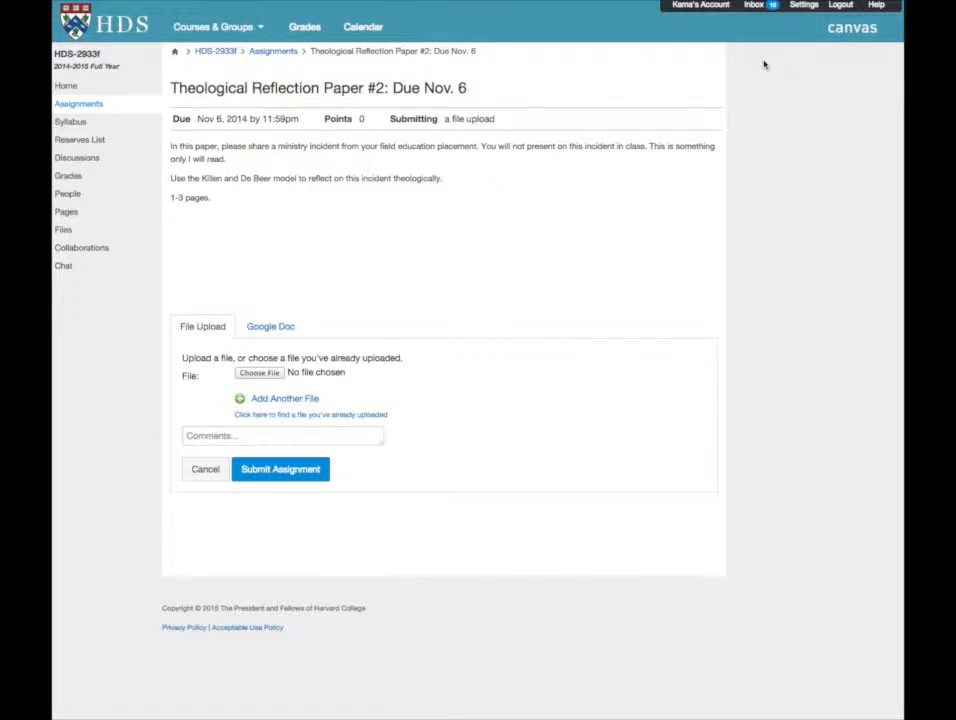
{"action": "mouse_move", "coordinate": [588, 218]}
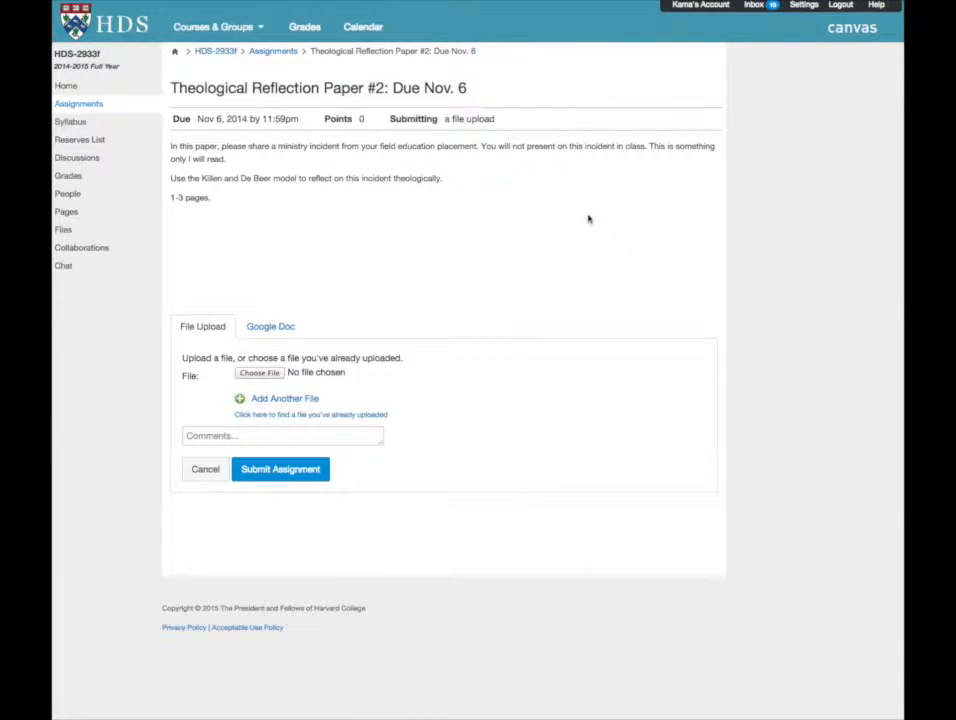
{"action": "left_click", "coordinate": [258, 374]}
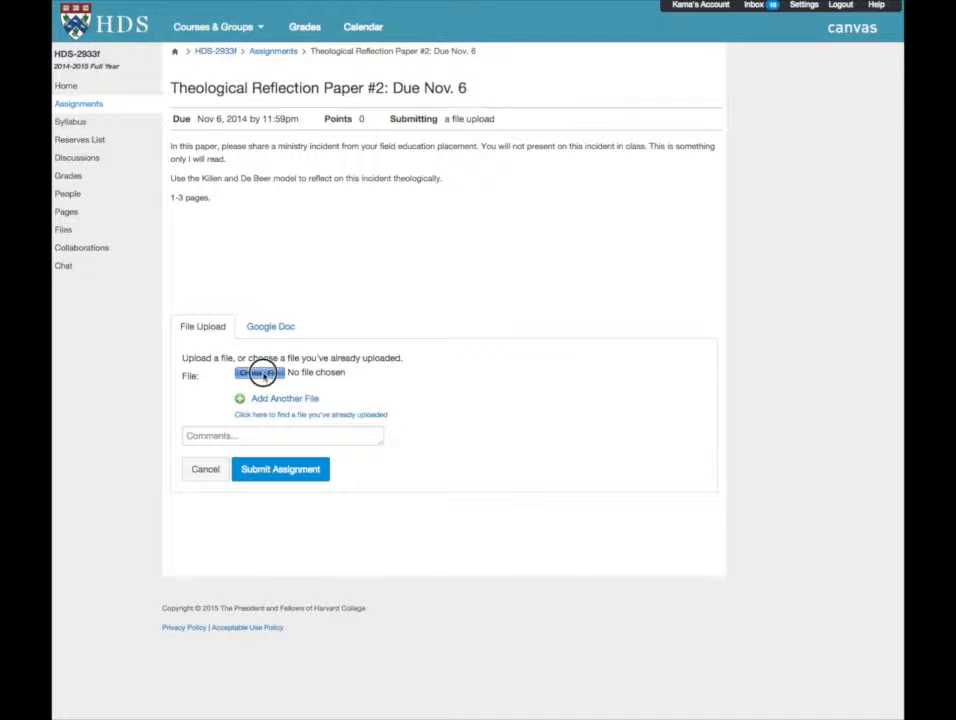
{"action": "left_click", "coordinate": [258, 374]}
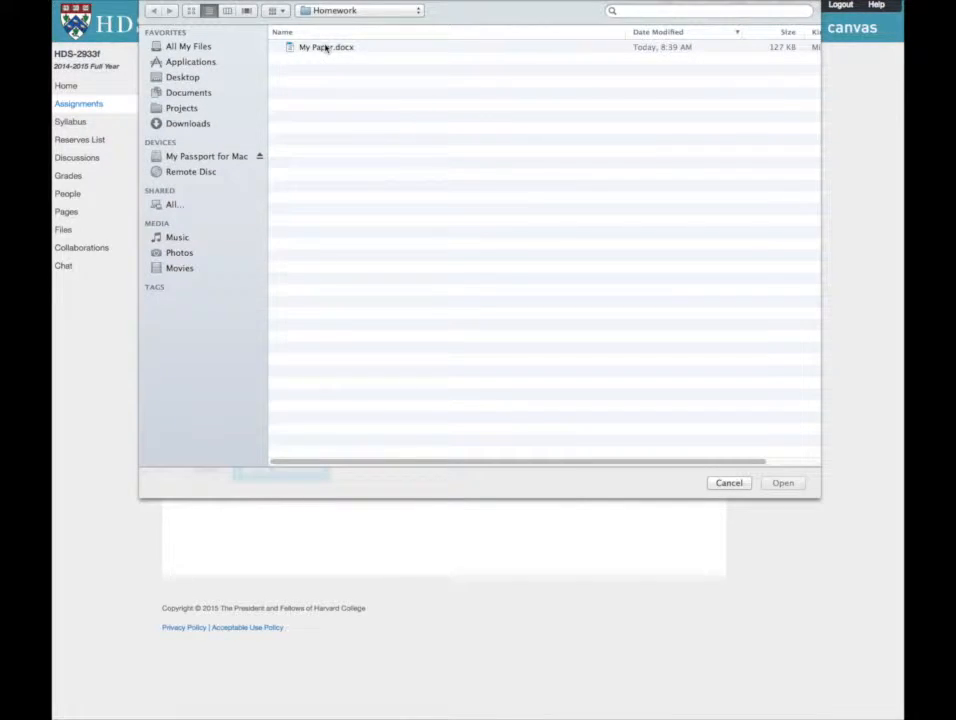
{"action": "left_click", "coordinate": [792, 482]}
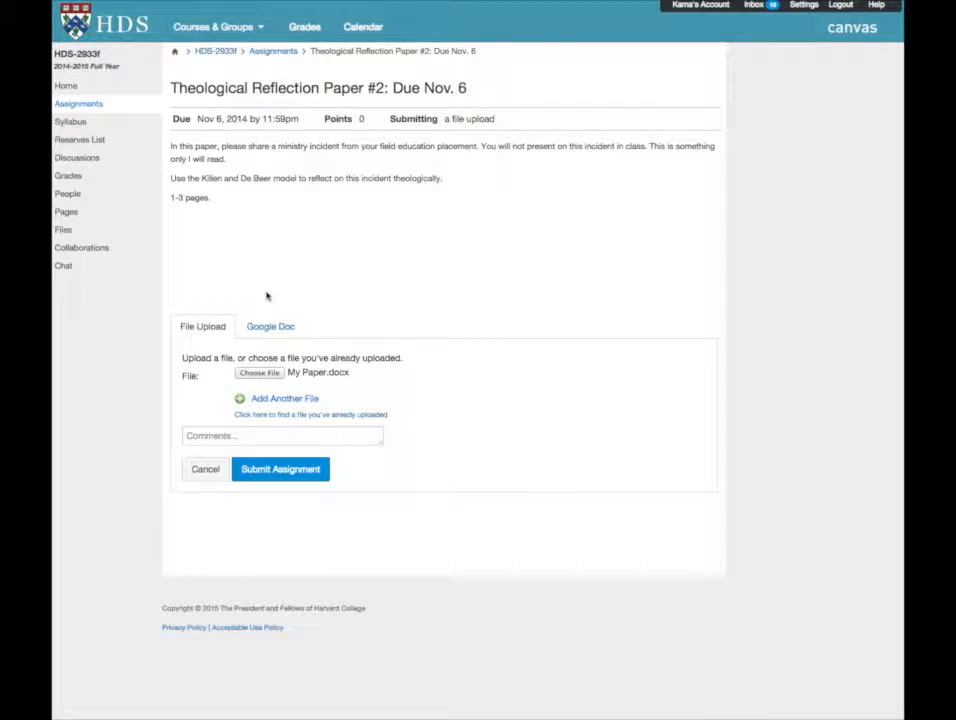
- Glance at the Google Doc submission option, then return to File Upload
{"action": "left_click", "coordinate": [270, 326]}
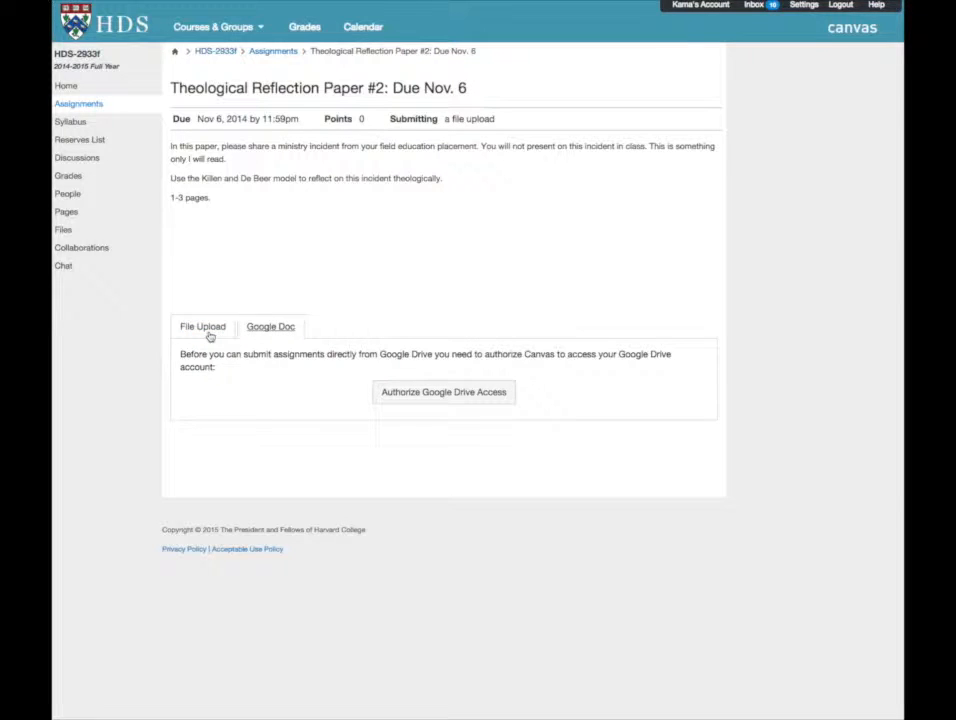
{"action": "left_click", "coordinate": [202, 326]}
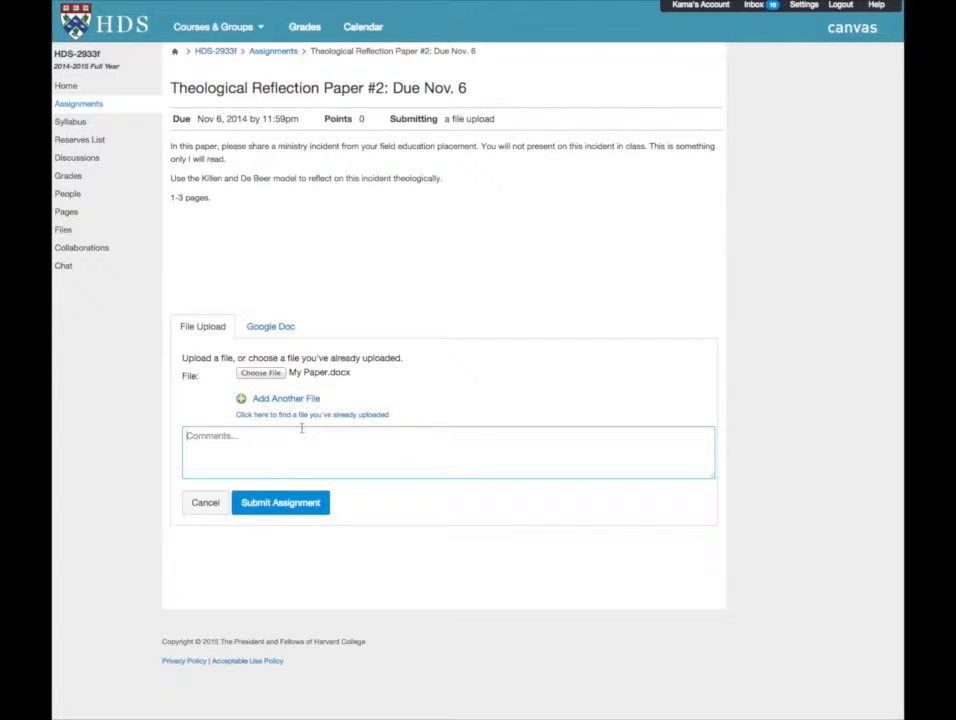
- Enter the submission comment 'This is the final draft'
{"action": "type", "text": "This"}
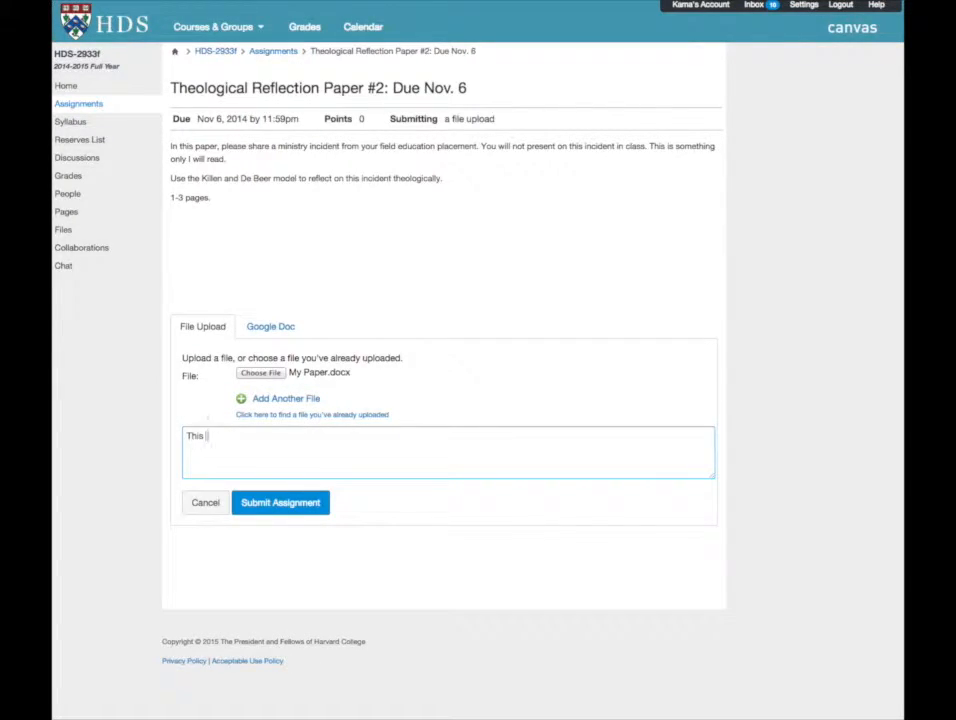
{"action": "type", "text": "is the final"}
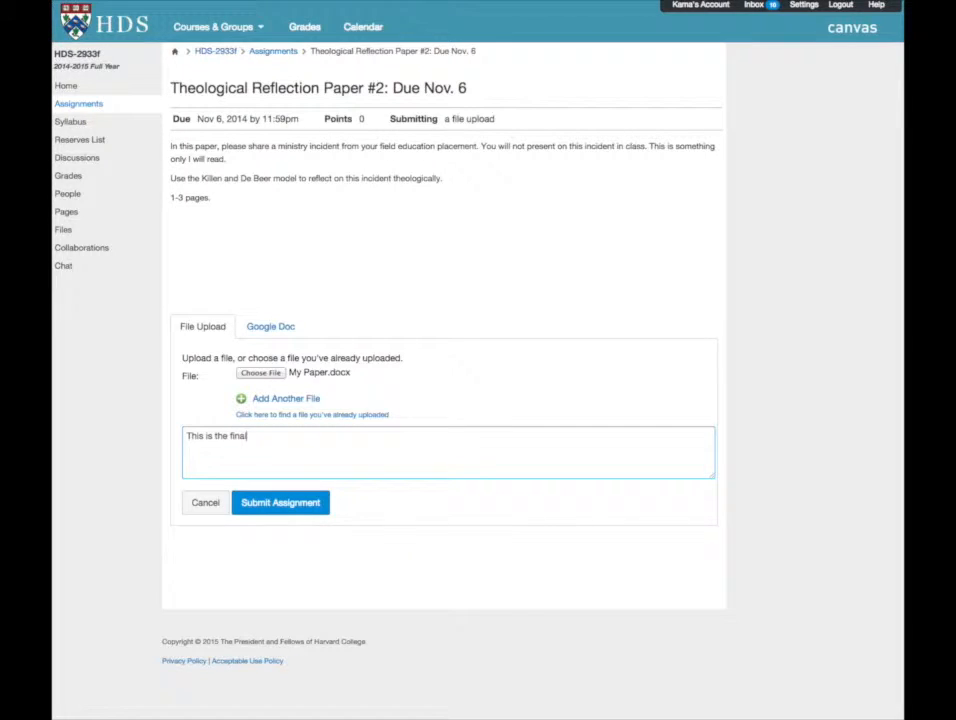
{"action": "type", "text": "draft"}
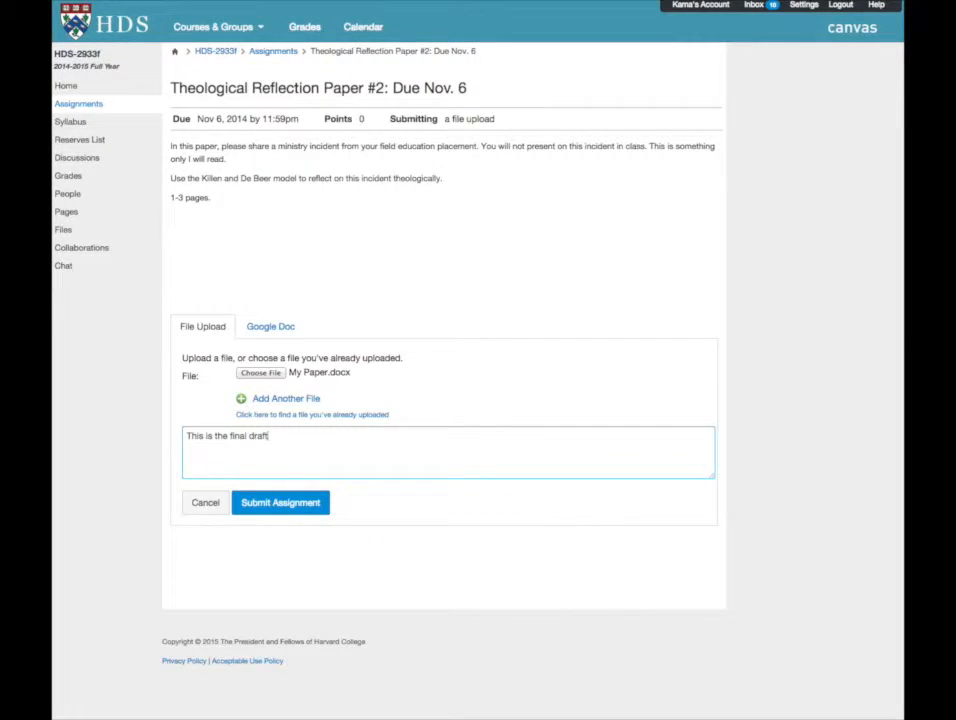